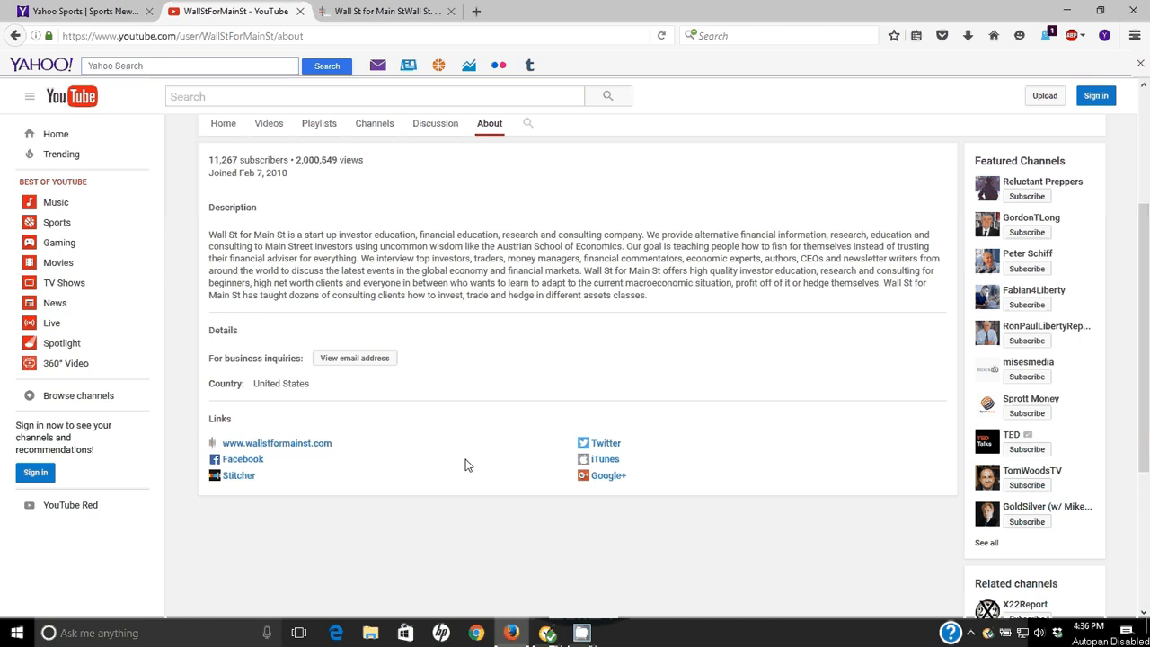
mouse_move(302, 216)
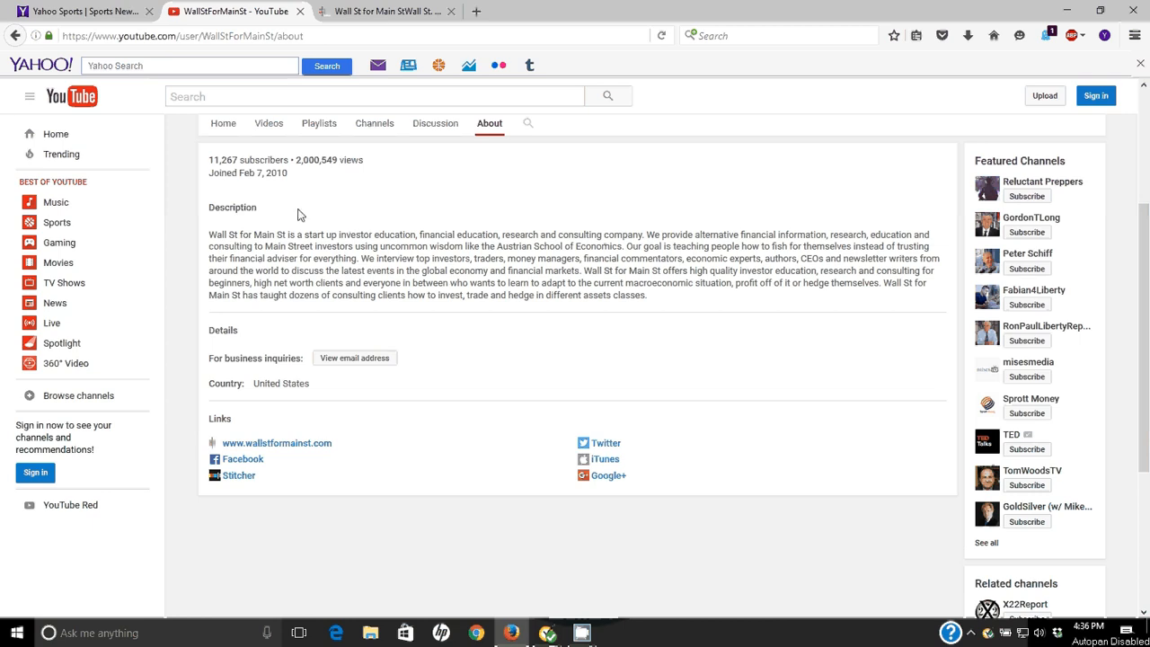
mouse_move(458, 298)
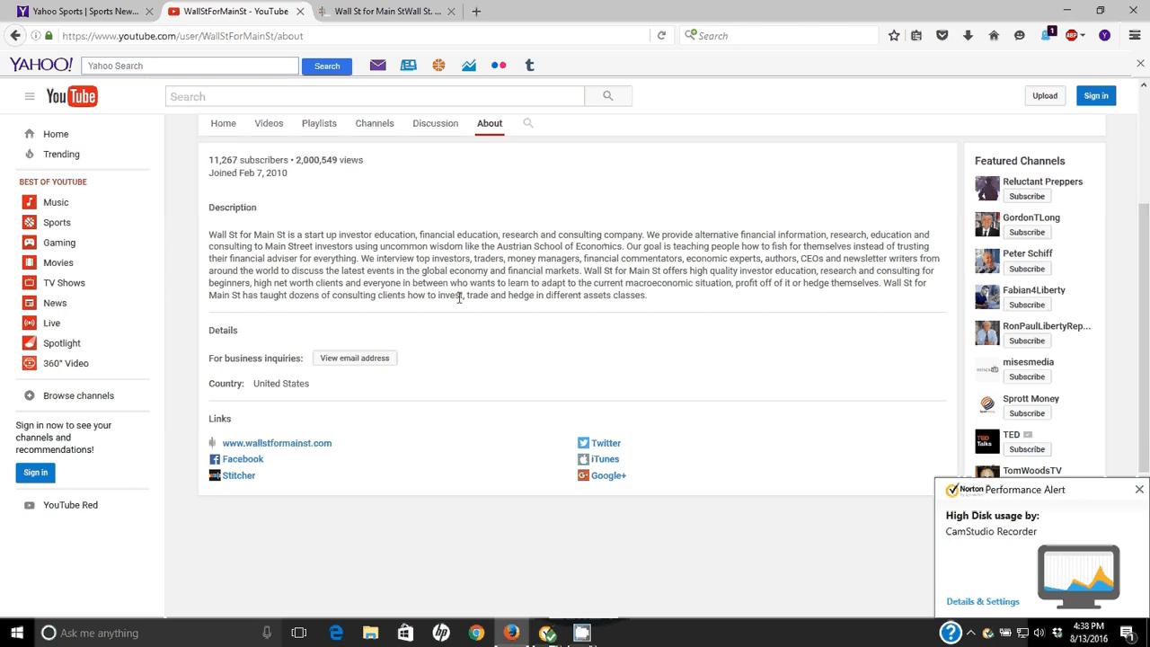
left_click(1139, 489)
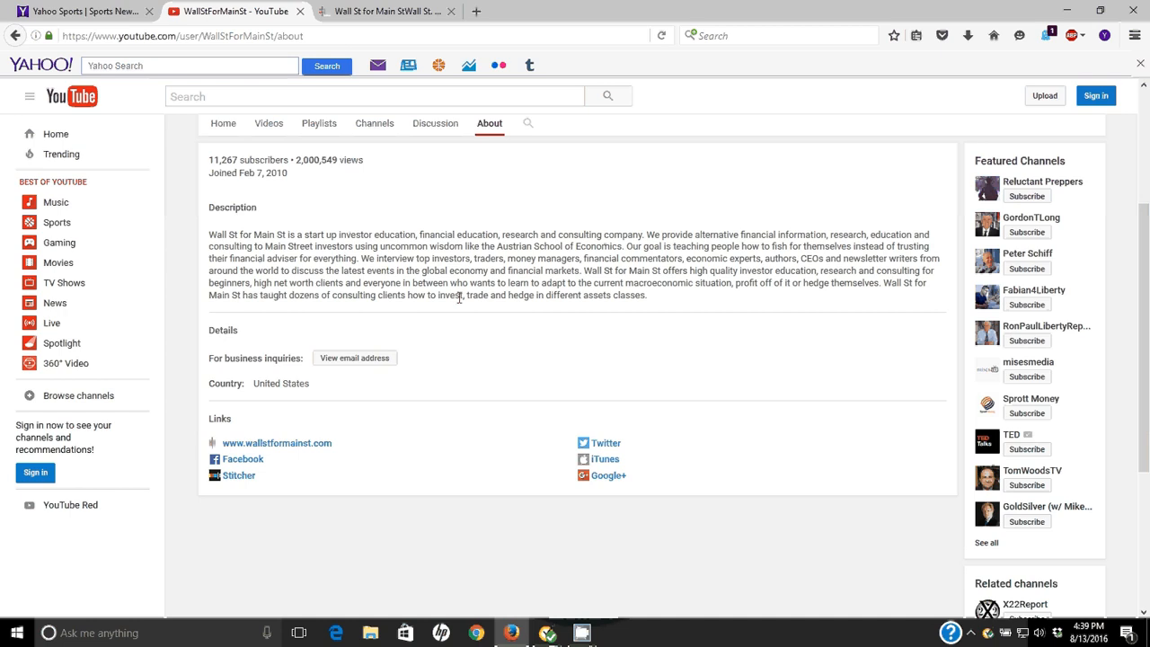
mouse_move(248, 202)
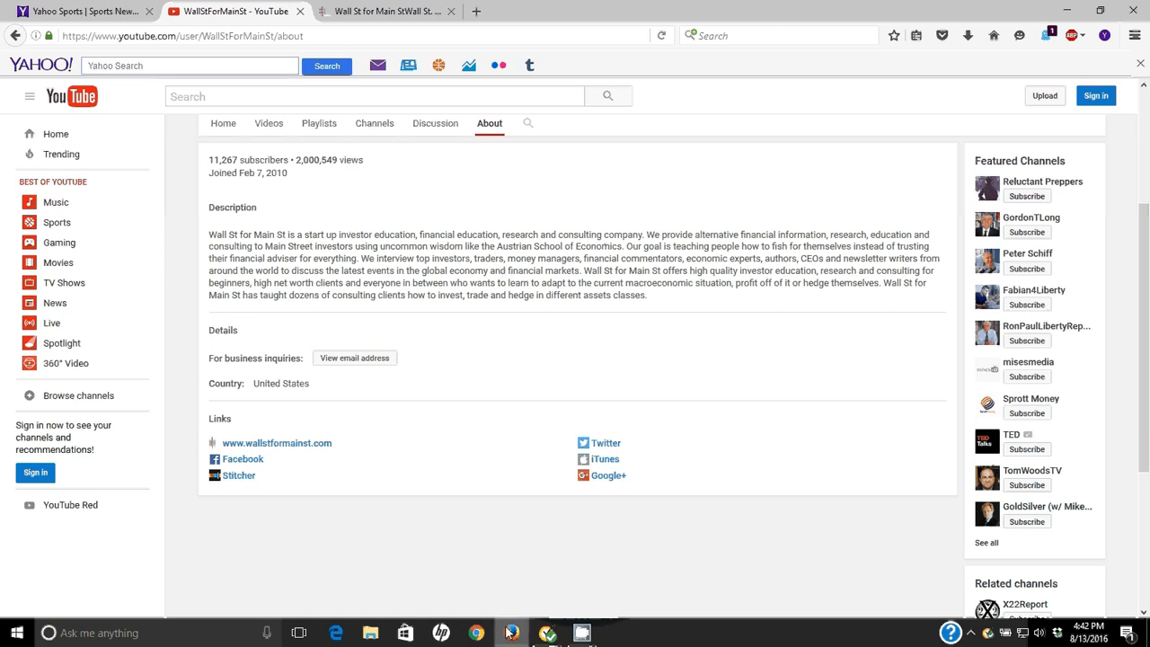
mouse_move(510, 632)
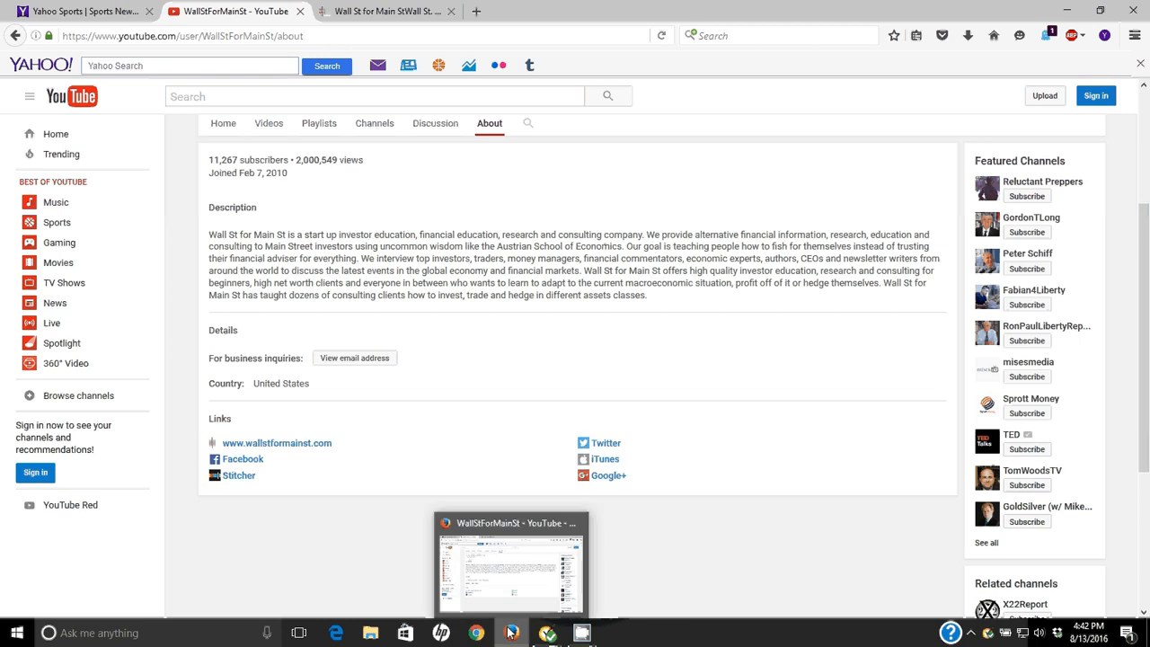